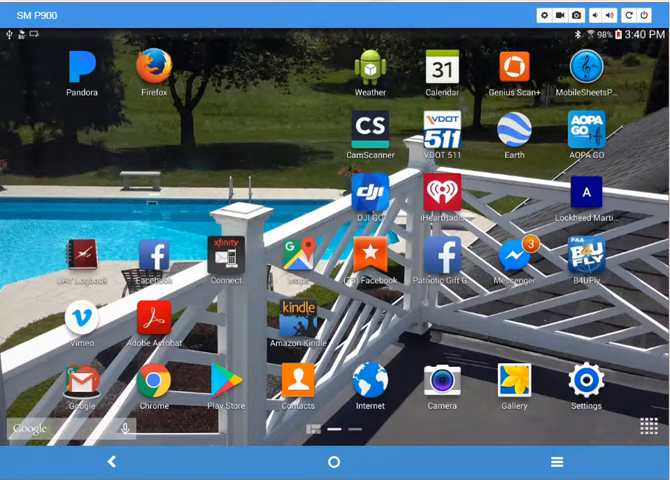
pyautogui.moveTo(586, 70)
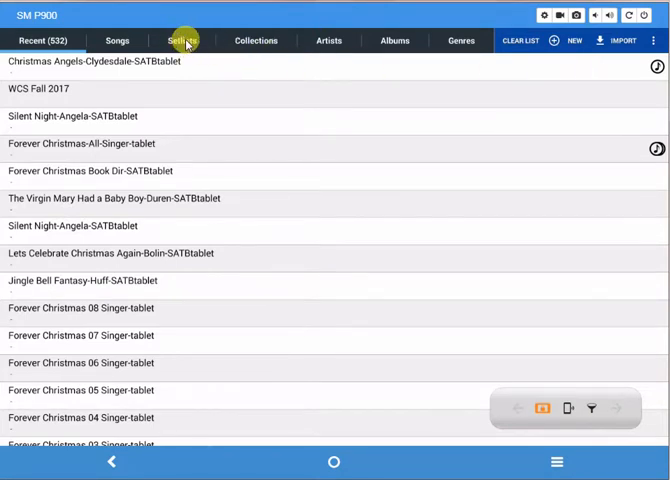
# Show the setlists library in MobileSheetsPro.
pyautogui.click(176, 40)
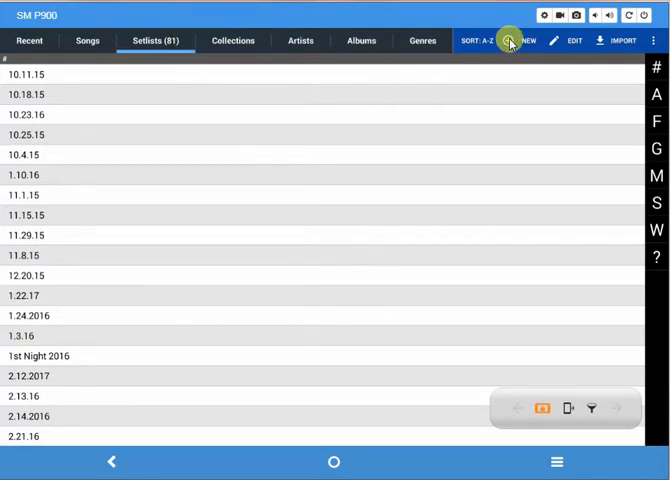
# Create a new setlist named Test_Demo and confirm its name.
pyautogui.click(524, 40)
pyautogui.write('T')
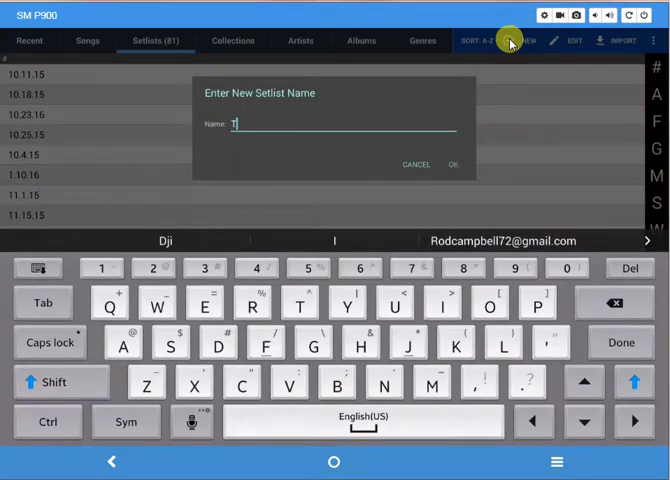
pyautogui.write('est_')
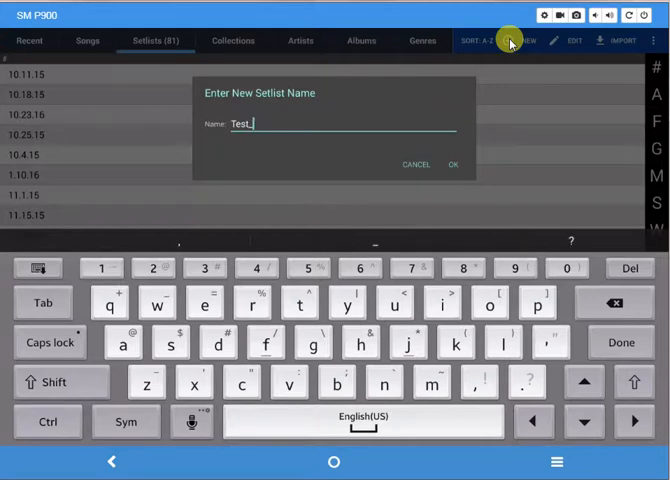
pyautogui.write('Dem')
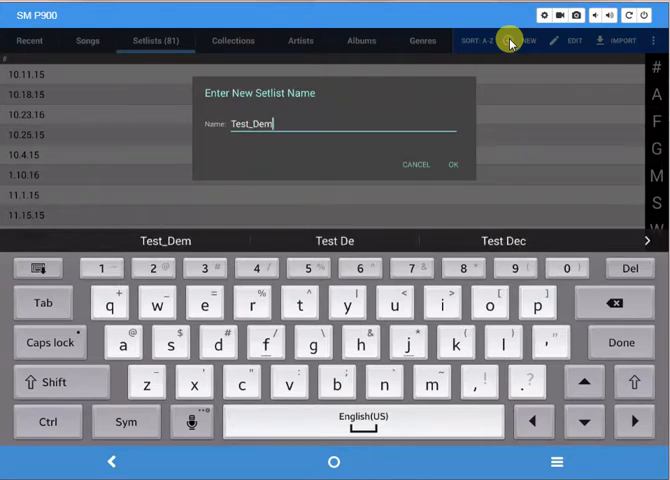
pyautogui.write('o')
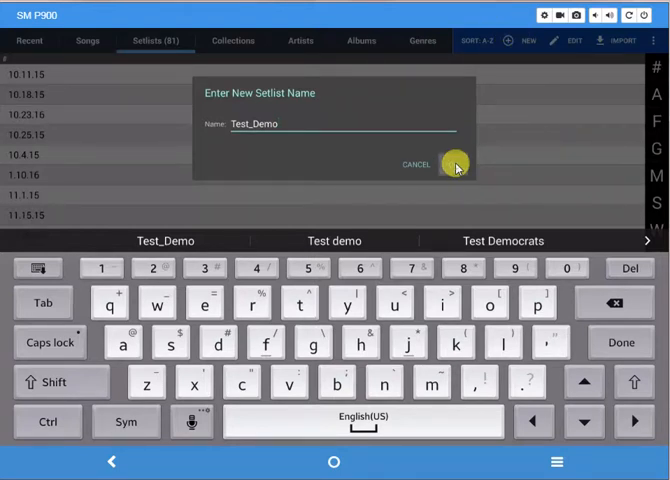
pyautogui.click(456, 164)
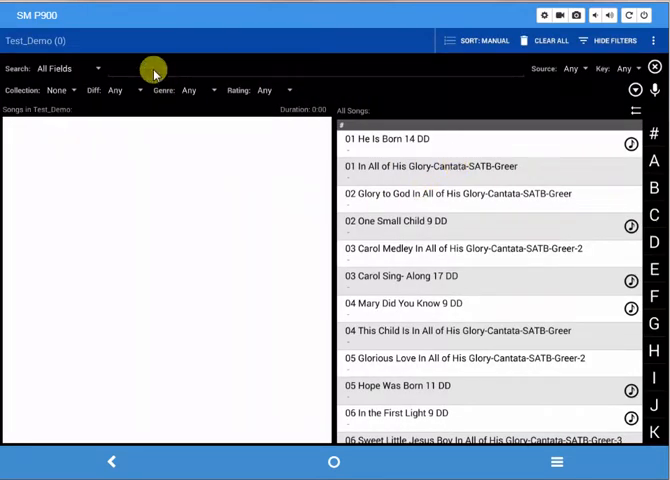
pyautogui.moveTo(166, 296)
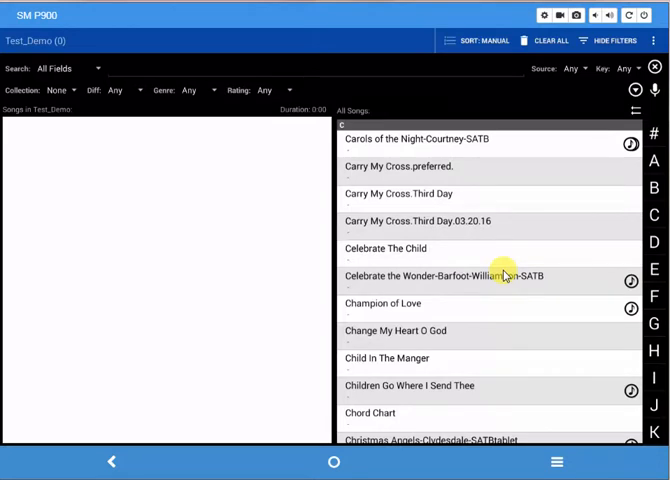
# Add Christmas Angels-Clydesdale-SATBtablet to Test_Demo, then jump to the S songs.
pyautogui.scroll(-3)
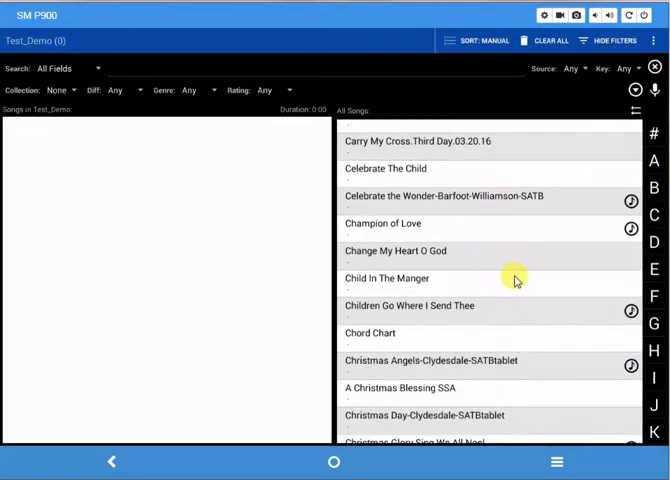
pyautogui.scroll(-3)
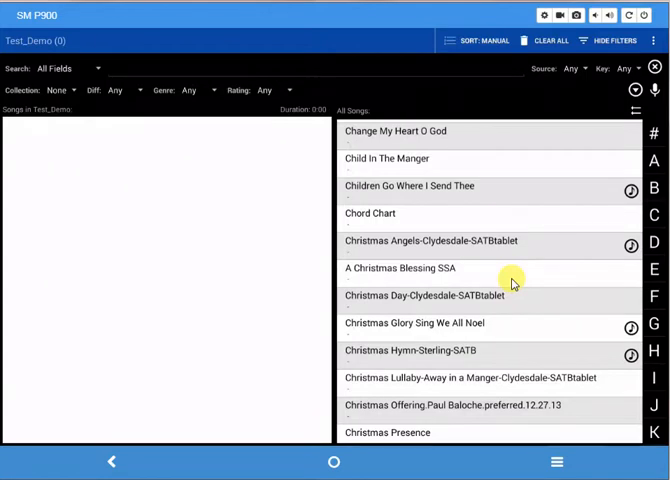
pyautogui.moveTo(428, 256)
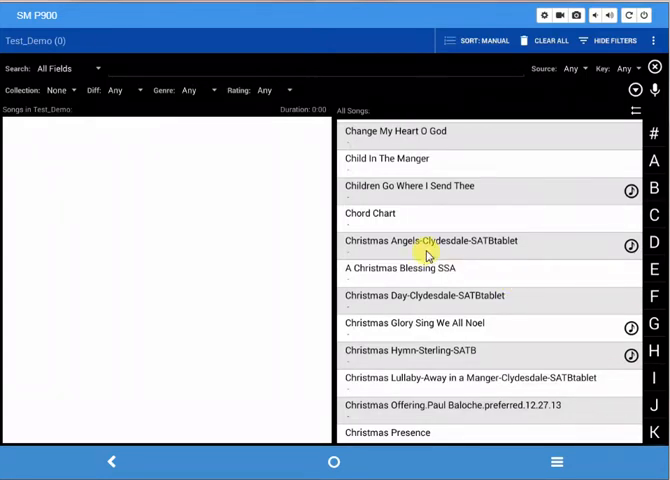
pyautogui.doubleClick(430, 240)
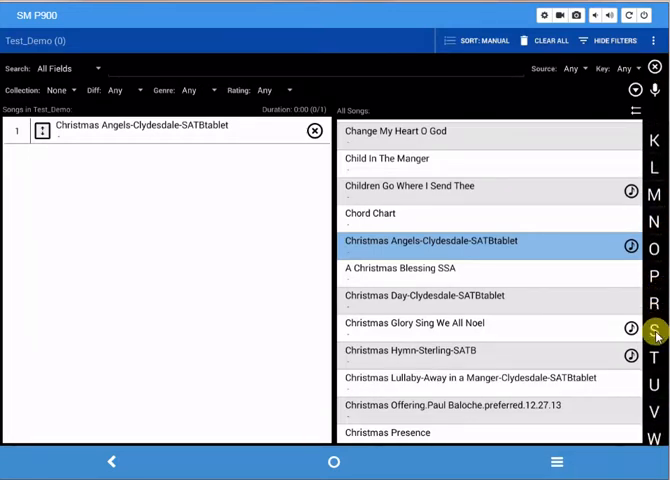
pyautogui.click(652, 330)
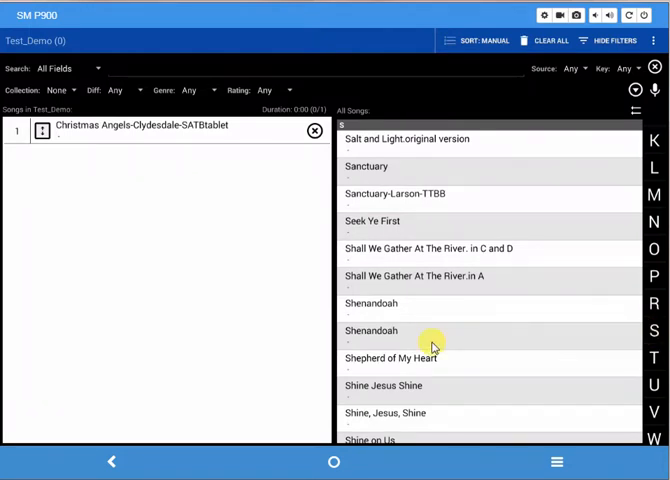
# Add Silent Night-Angela-SATBtablet as the second song in Test_Demo.
pyautogui.scroll(-3)
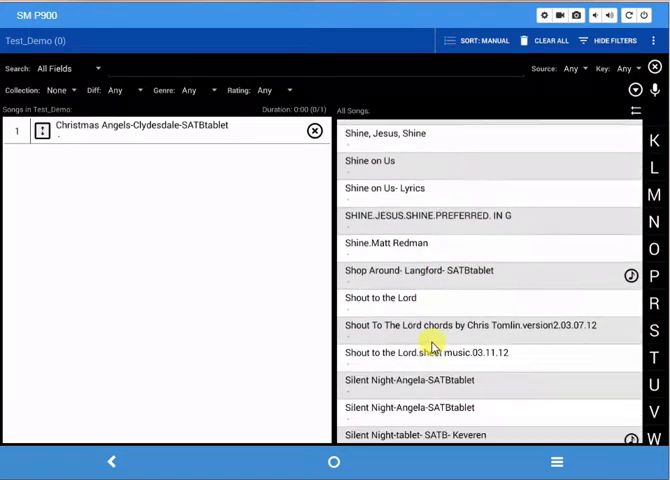
pyautogui.scroll(-3)
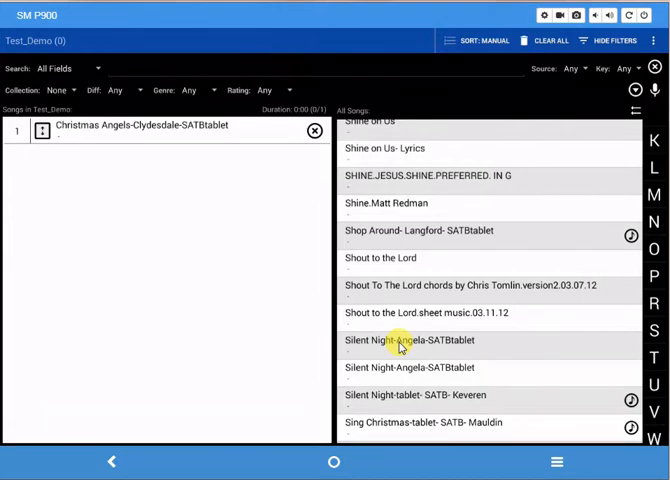
pyautogui.doubleClick(410, 340)
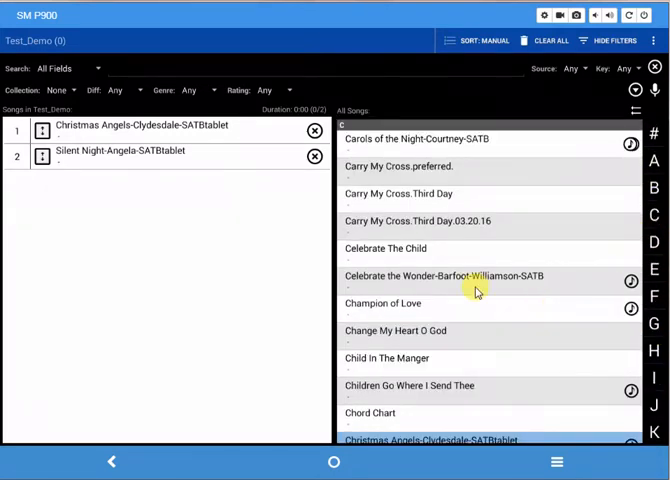
# Scroll the All Songs list toward Christmas Day-Clydesdale-SATBtablet.
pyautogui.scroll(-3)
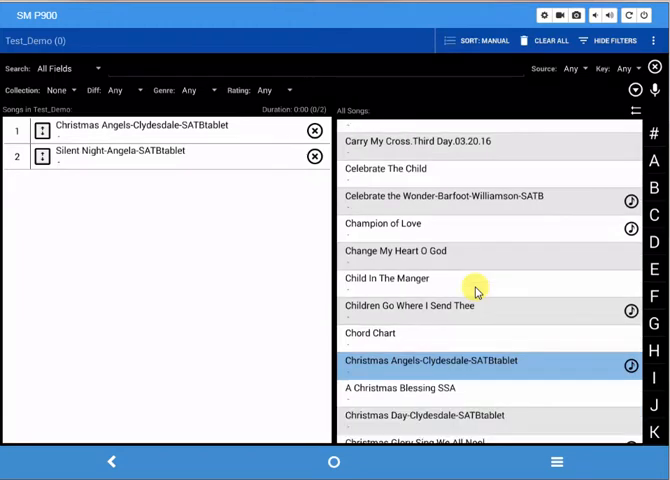
pyautogui.scroll(-3)
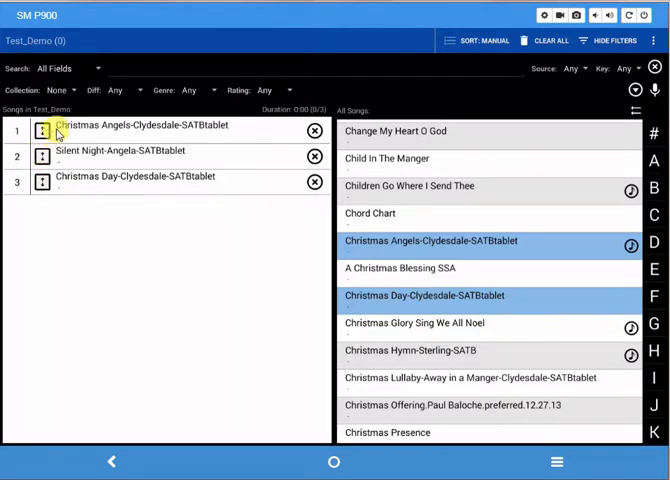
pyautogui.moveTo(208, 164)
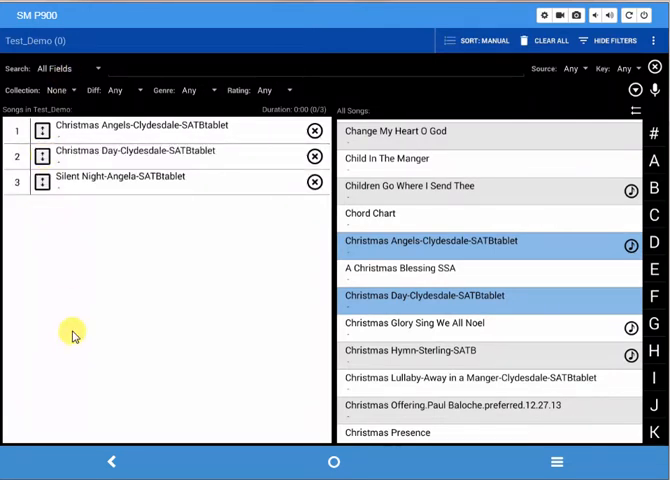
pyautogui.moveTo(84, 322)
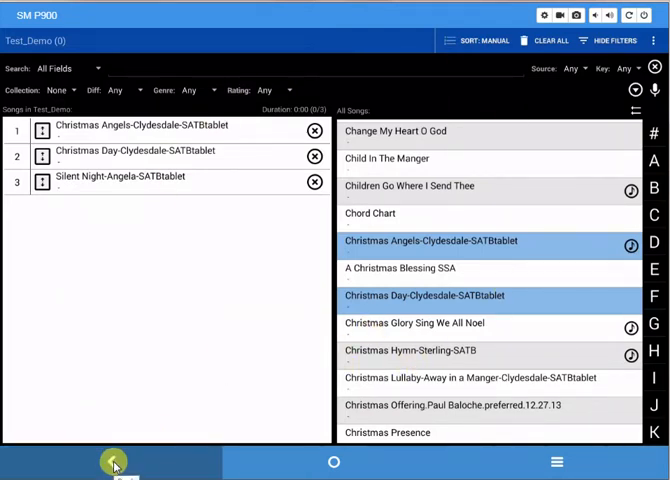
# Return to the setlists list and open the saved Test_Demo setlist.
pyautogui.click(112, 460)
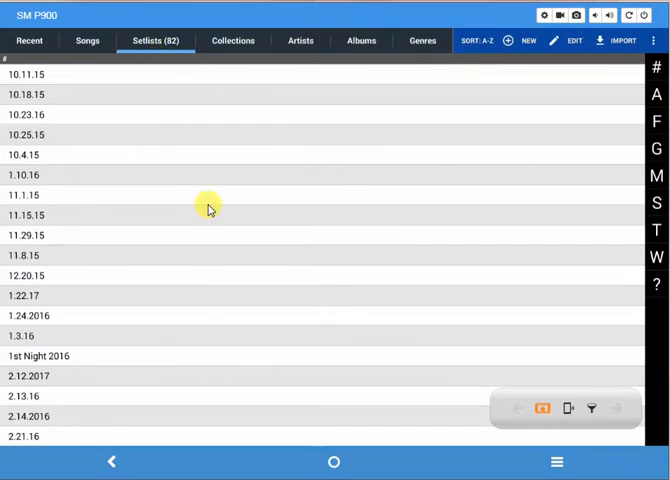
pyautogui.scroll(-3)
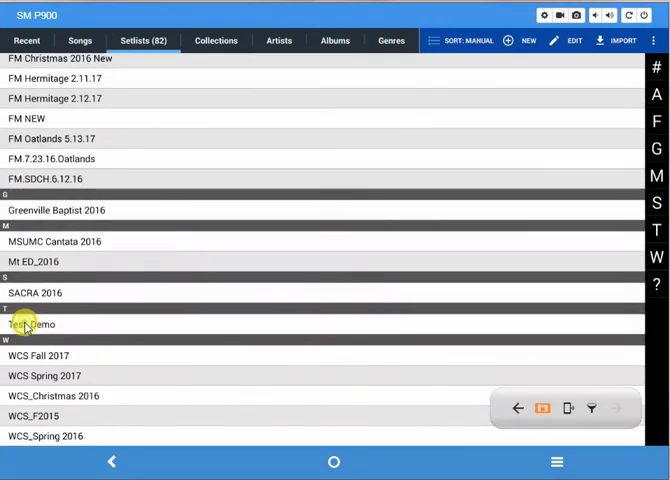
pyautogui.click(30, 324)
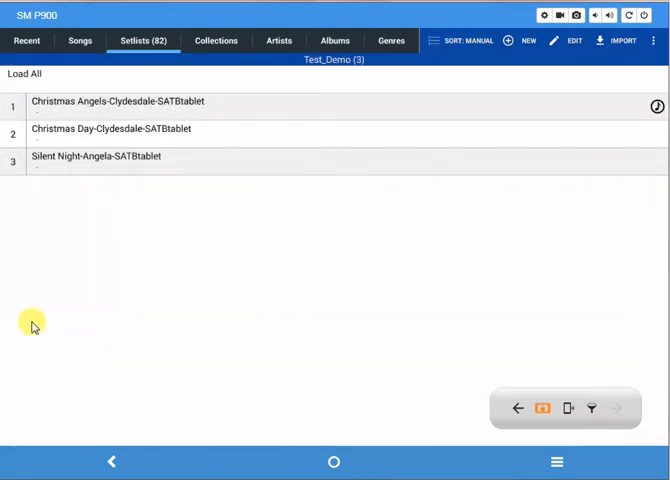
pyautogui.moveTo(356, 324)
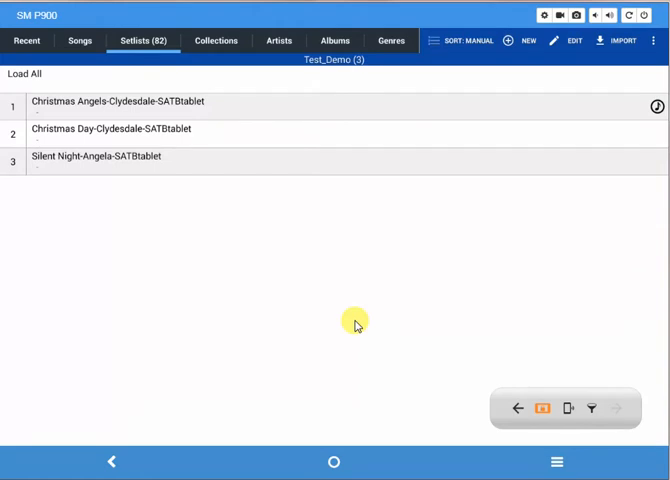
pyautogui.moveTo(356, 334)
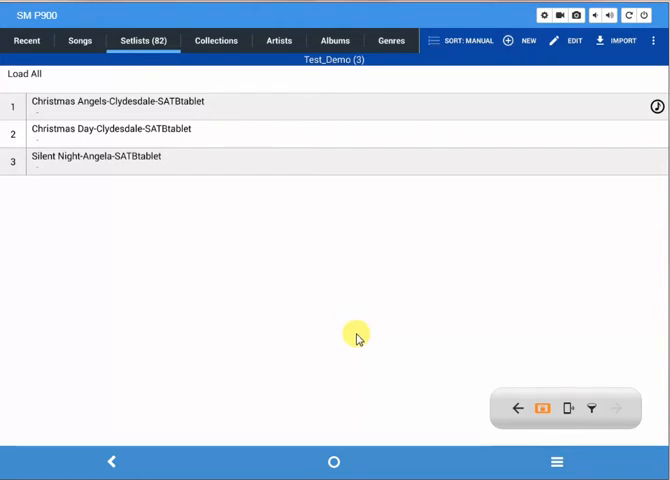